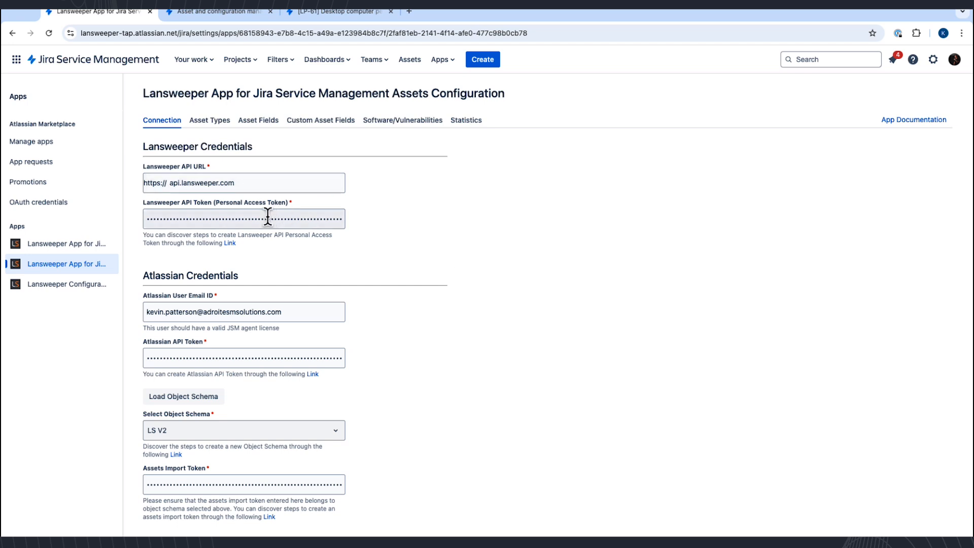
Keep the Lansweeper sync interval set to Weekly.
scroll(down, 3)
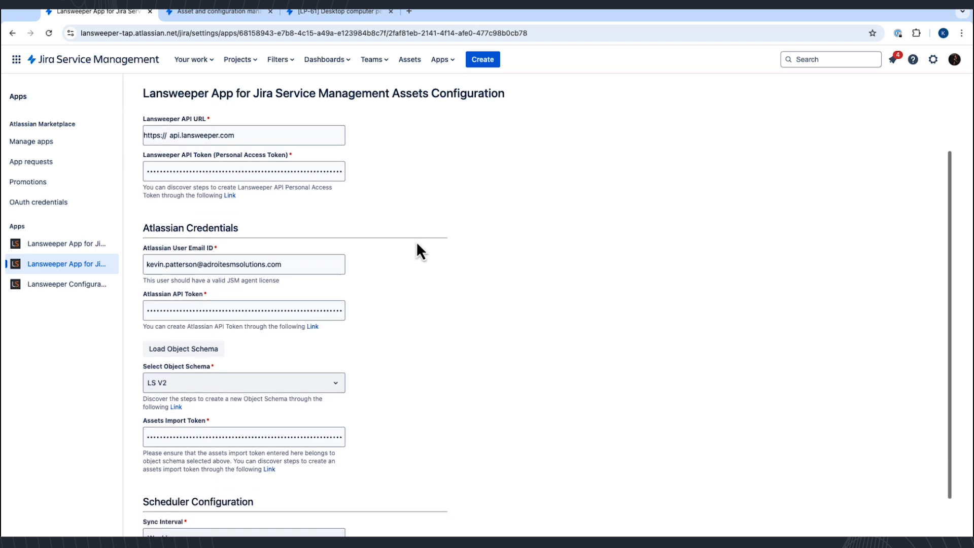
scroll(down, 3)
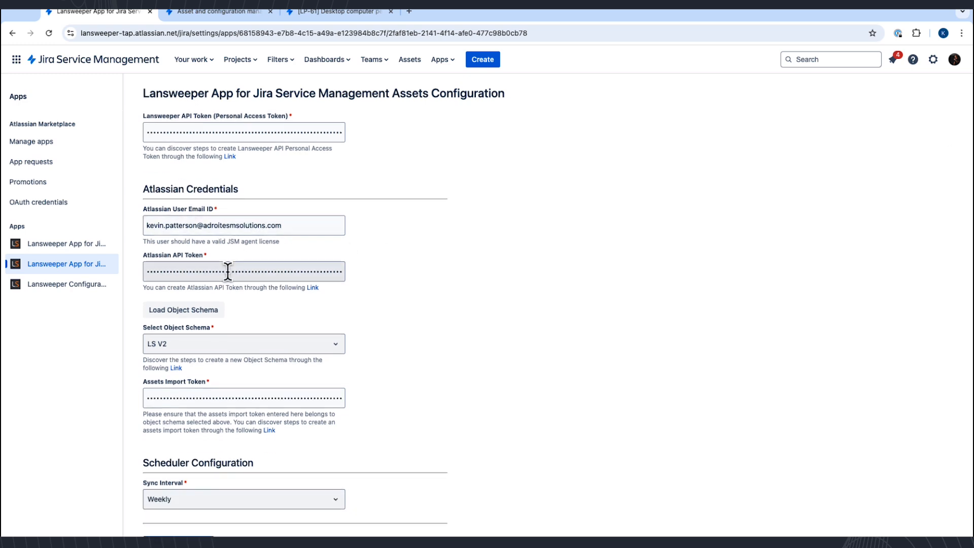
scroll(down, 3)
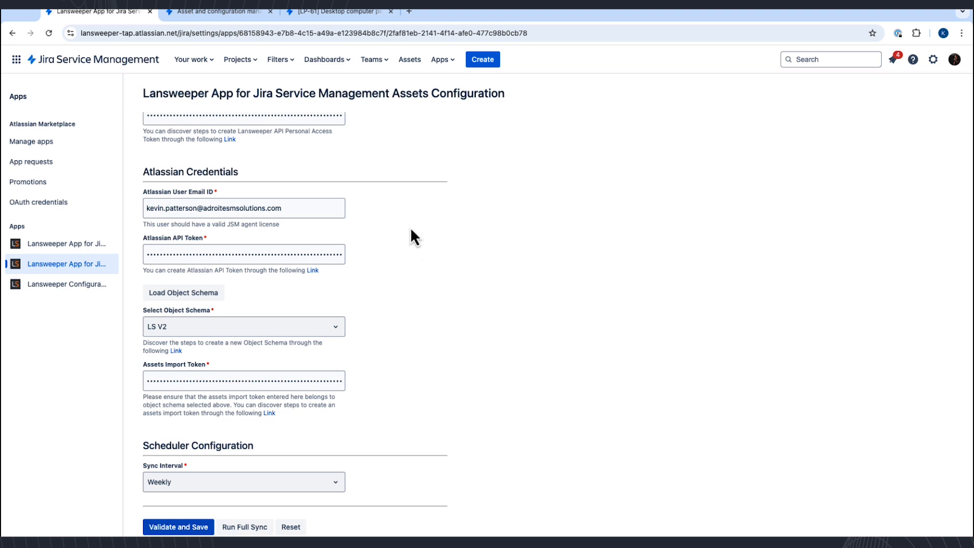
click(243, 481)
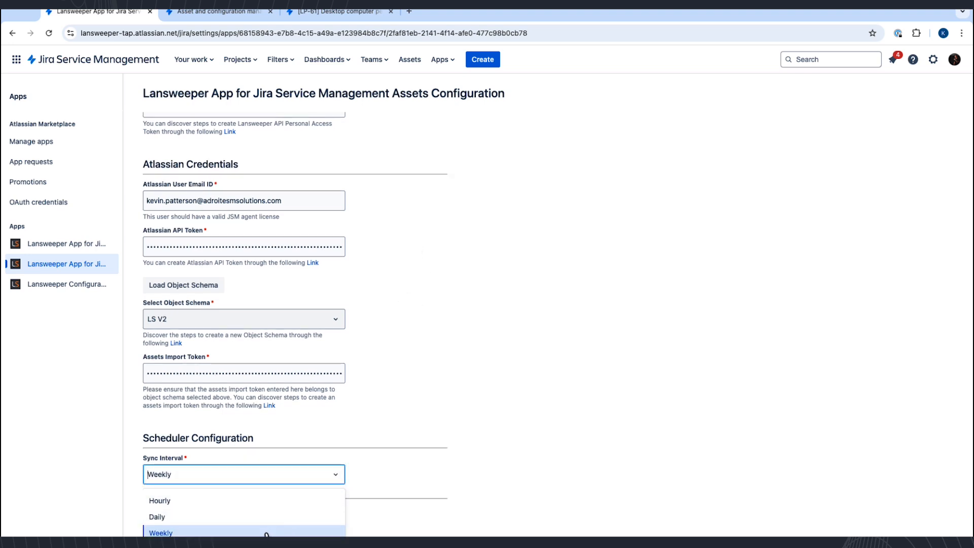
click(157, 517)
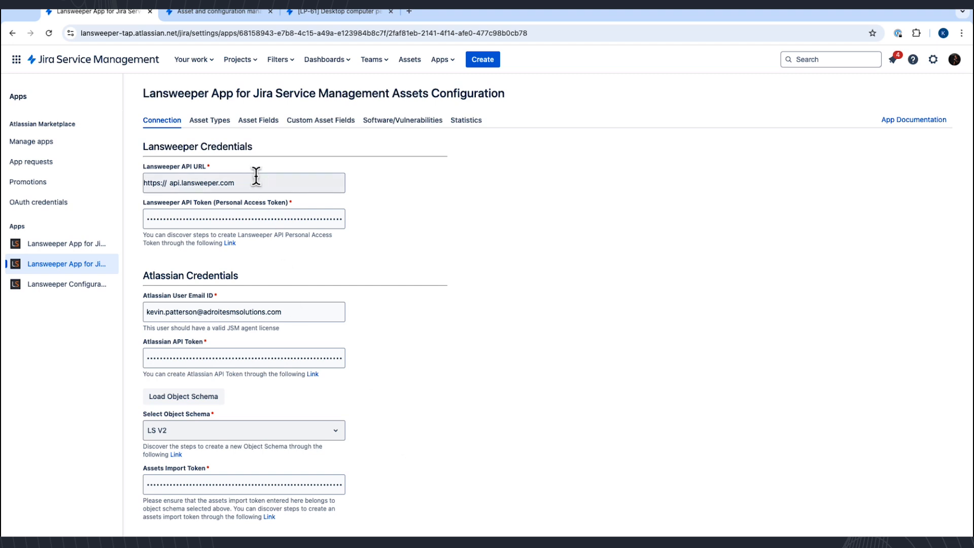
Page through the asset types list and toggle AWS EC2 Instance syncing off and back on.
click(209, 119)
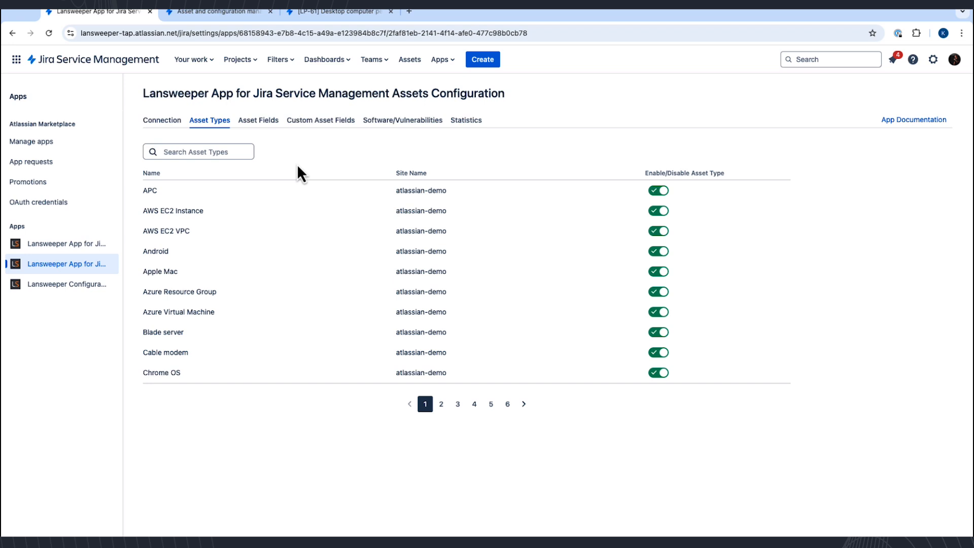
mouse_move(243, 211)
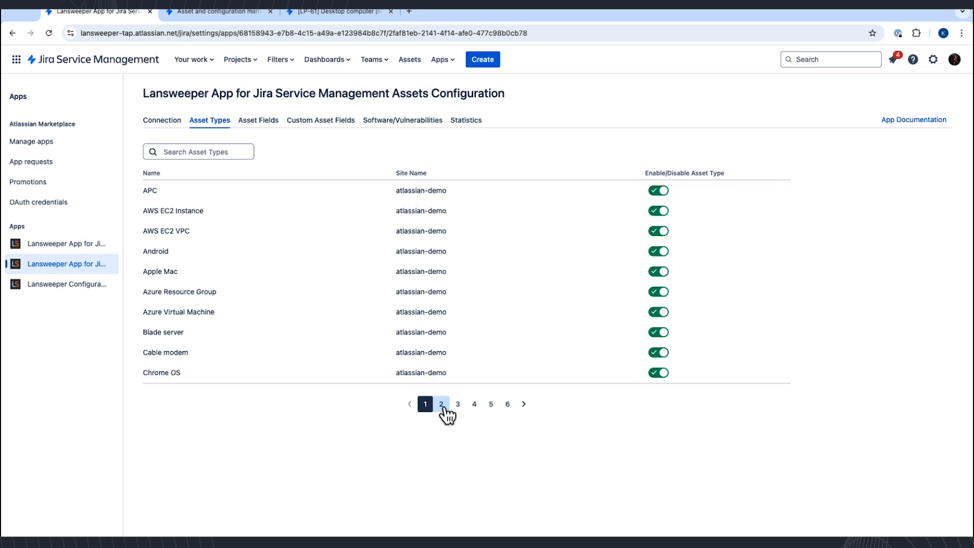
click(458, 403)
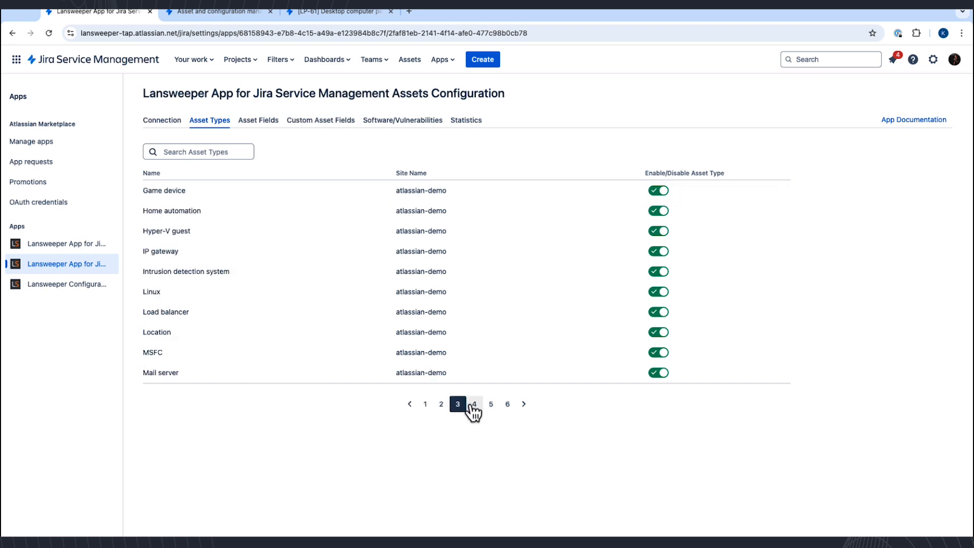
click(490, 404)
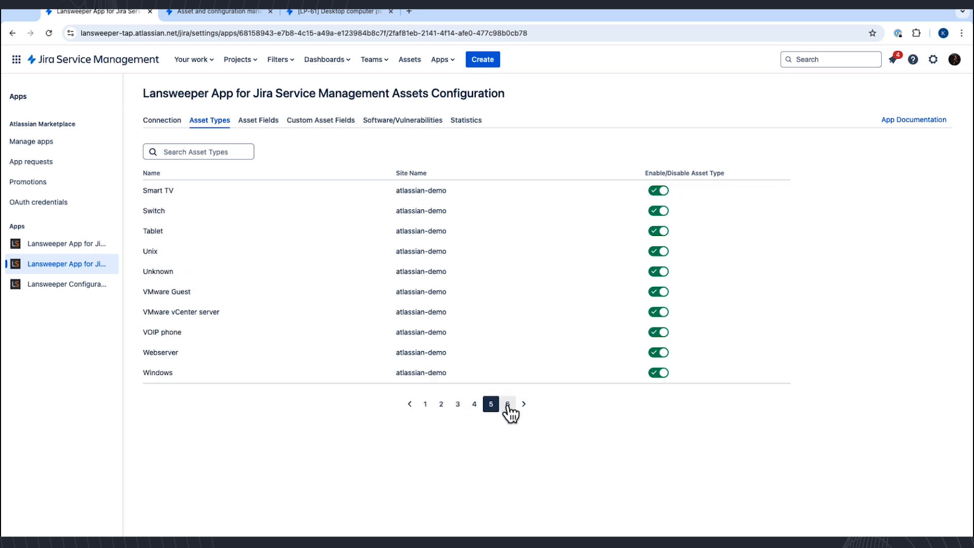
click(508, 403)
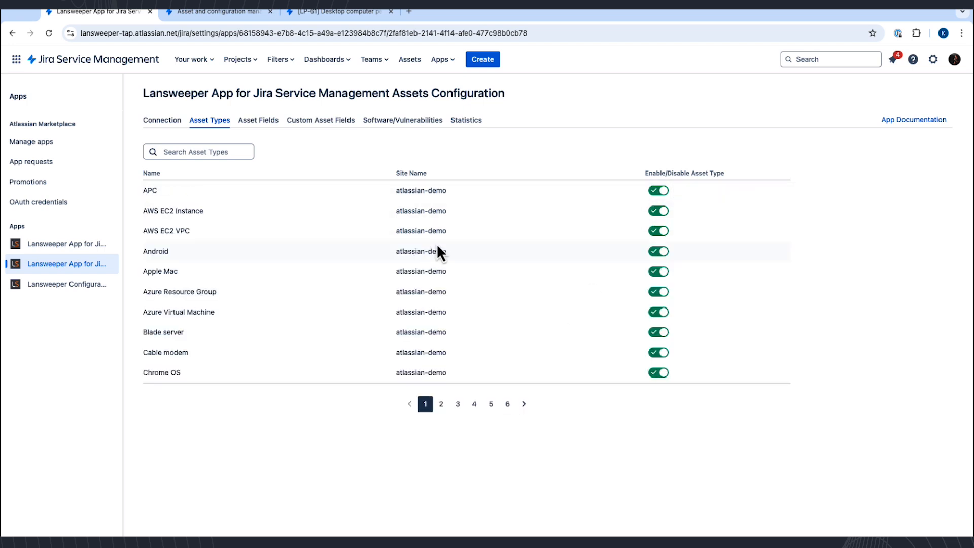
click(657, 211)
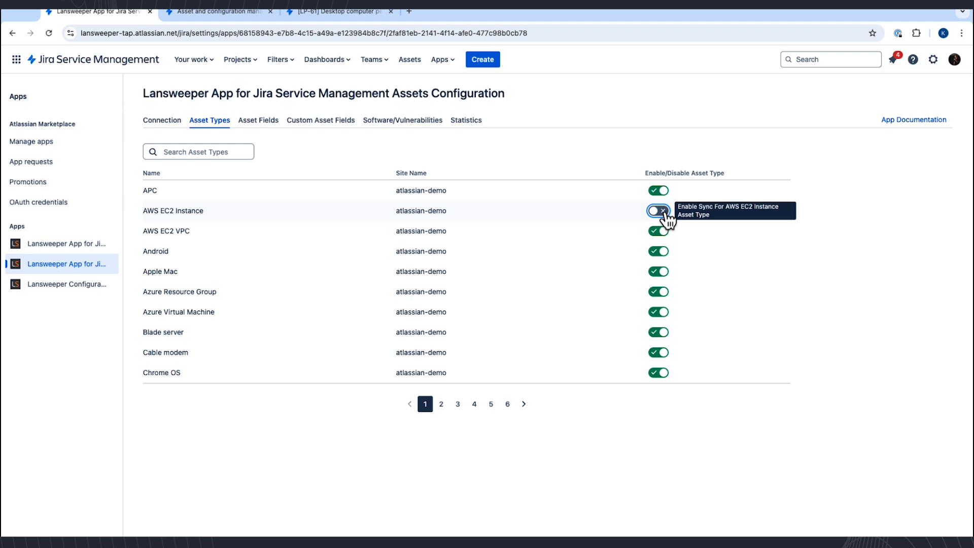
click(657, 211)
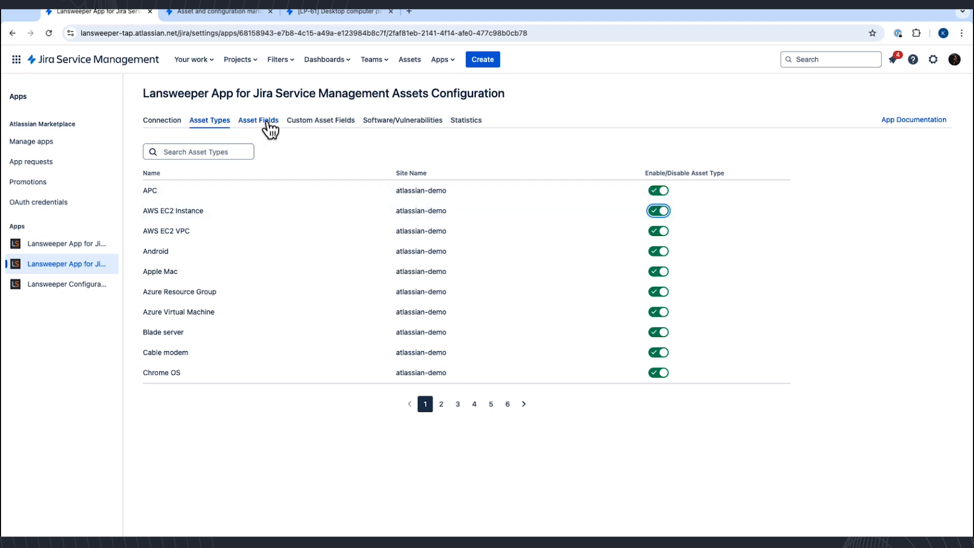
Review the enabled custom asset field toggles, then view the Software/Vulnerabilities import settings.
click(320, 120)
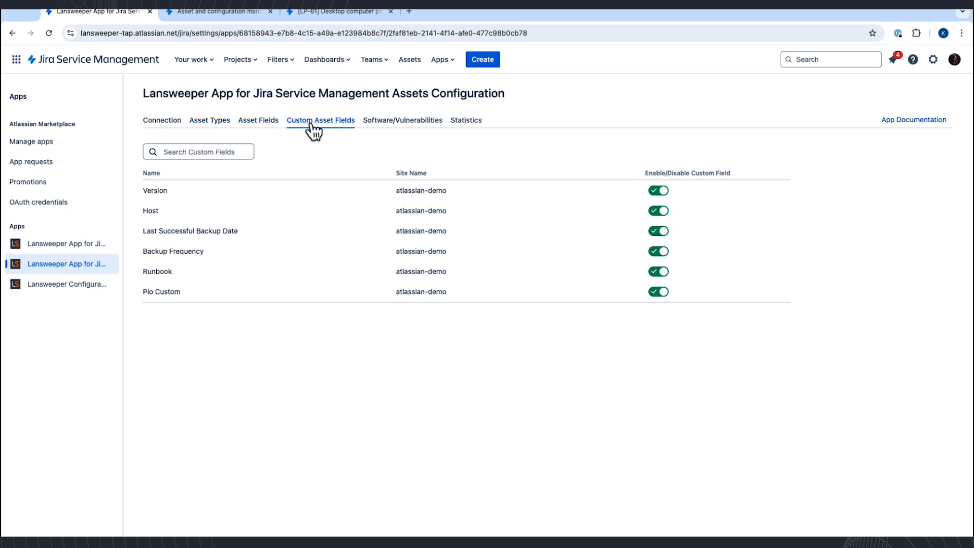
mouse_move(207, 197)
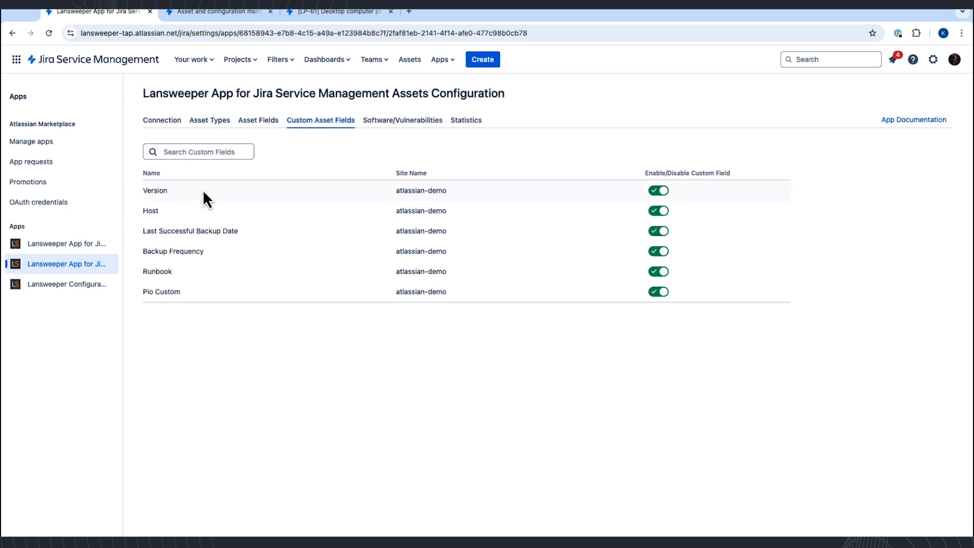
mouse_move(657, 190)
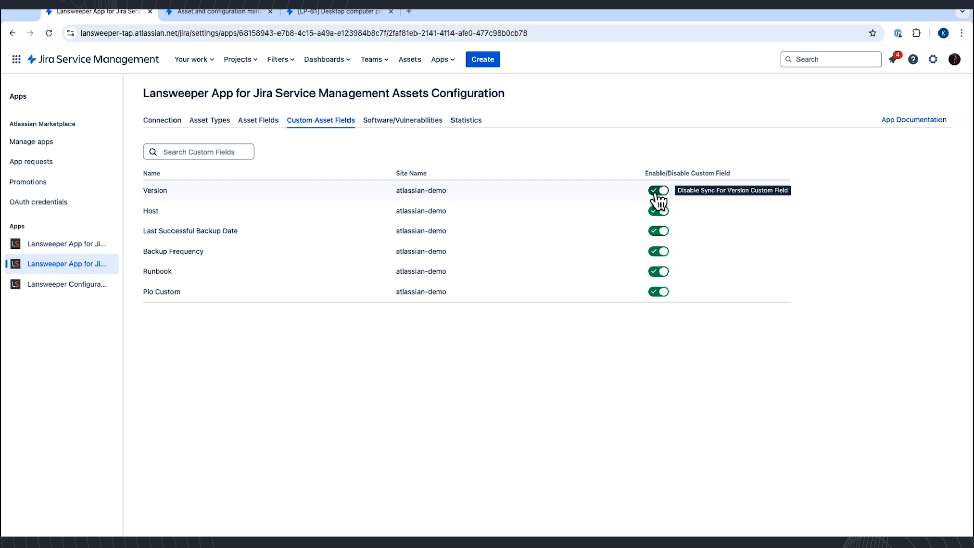
mouse_move(515, 160)
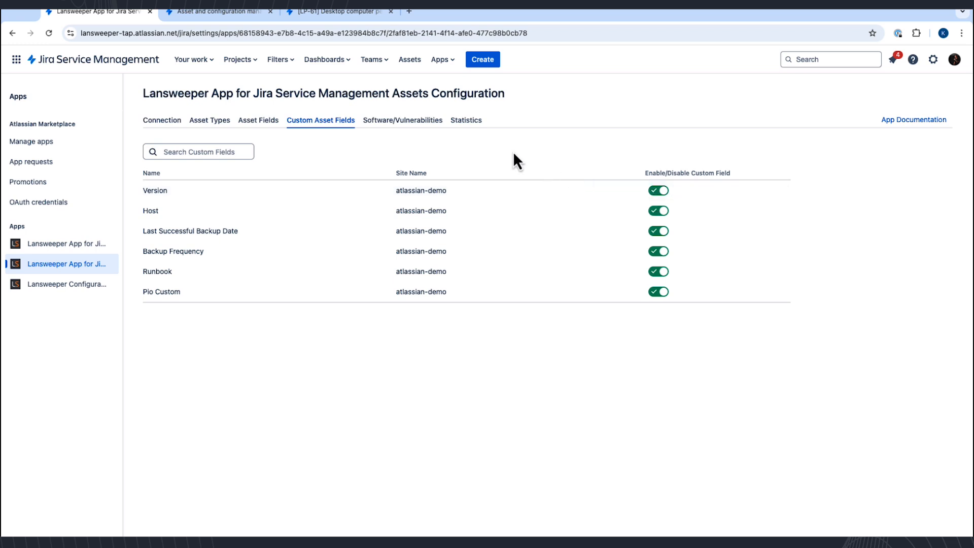
click(402, 120)
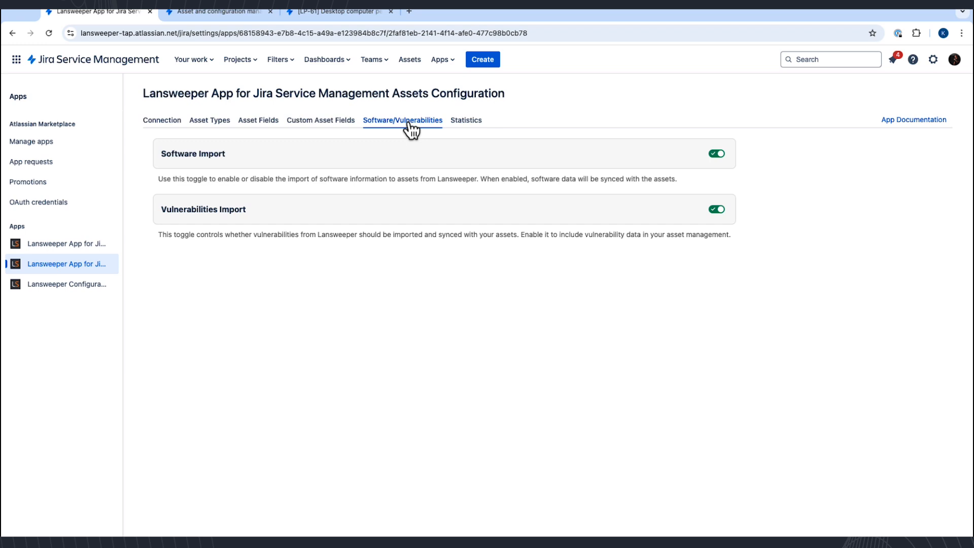
mouse_move(236, 172)
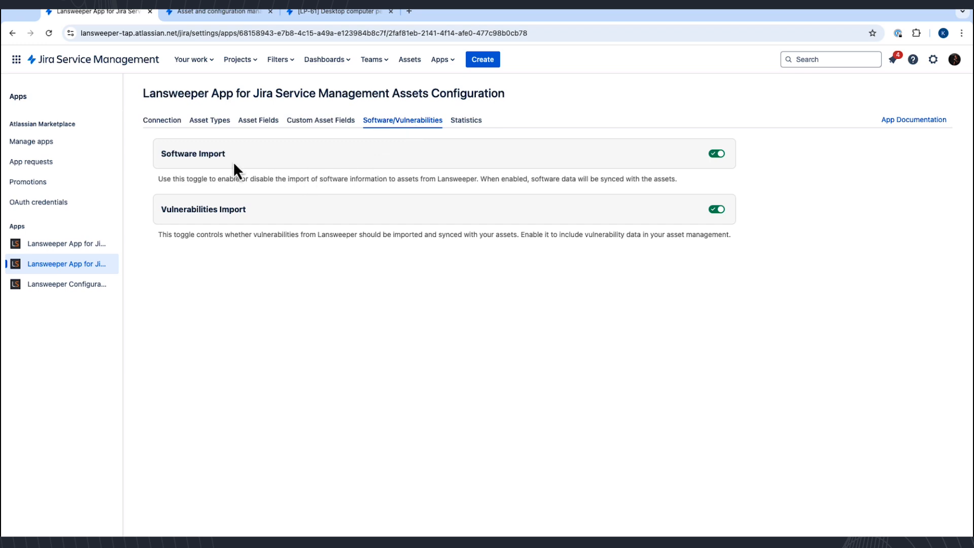
mouse_move(241, 169)
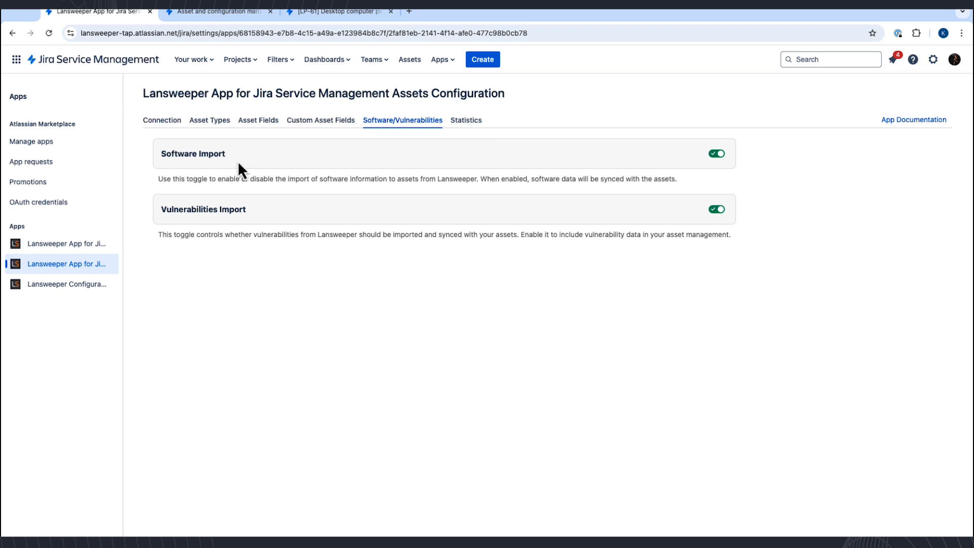
mouse_move(260, 219)
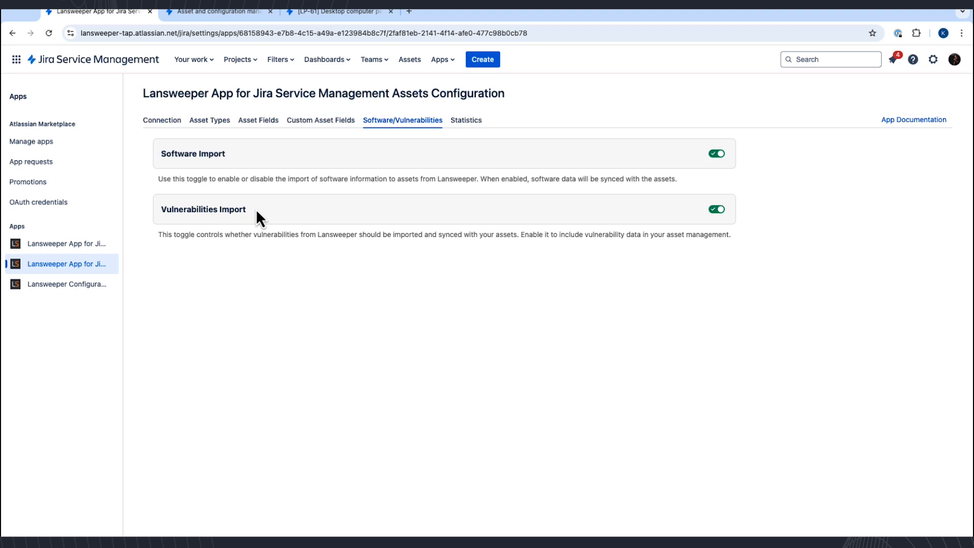
mouse_move(265, 106)
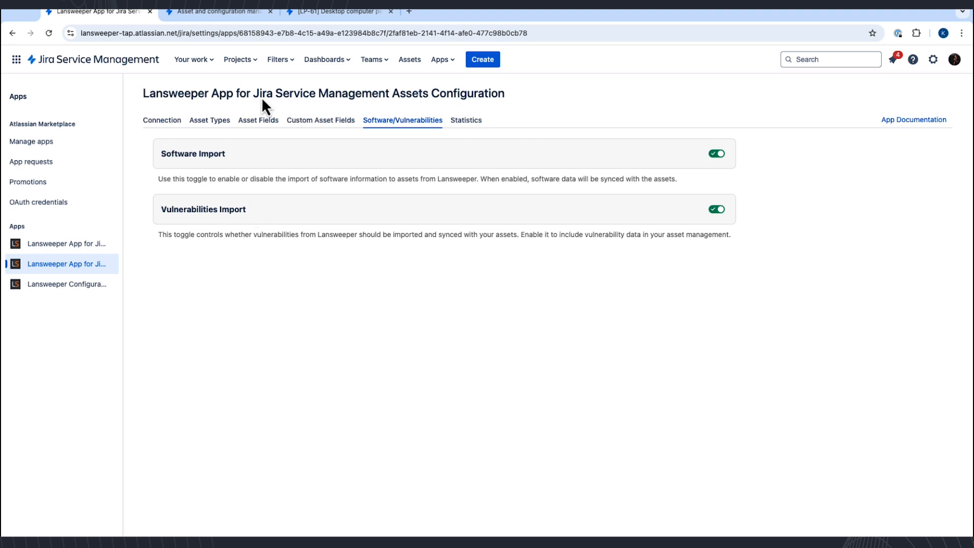
Switch to the Assets overview listing object schemas, including LS V2 with 18129 objects.
click(217, 11)
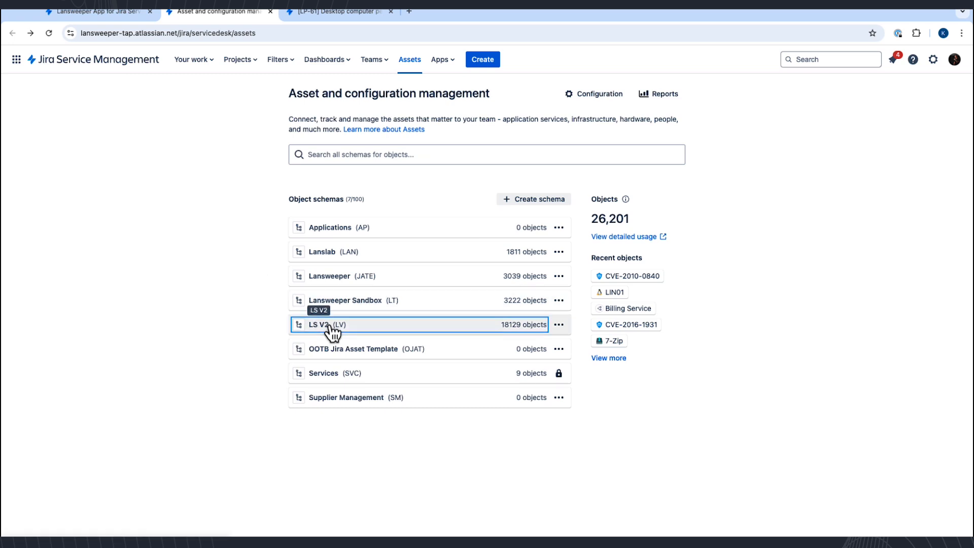
Open the LS V2 schema, select the Windows object type, and view its attributes.
click(323, 324)
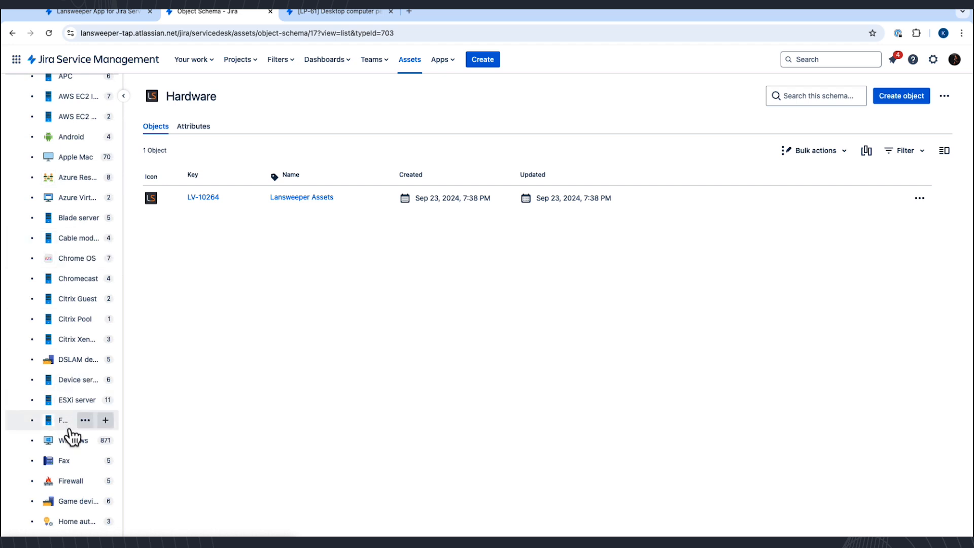
click(68, 440)
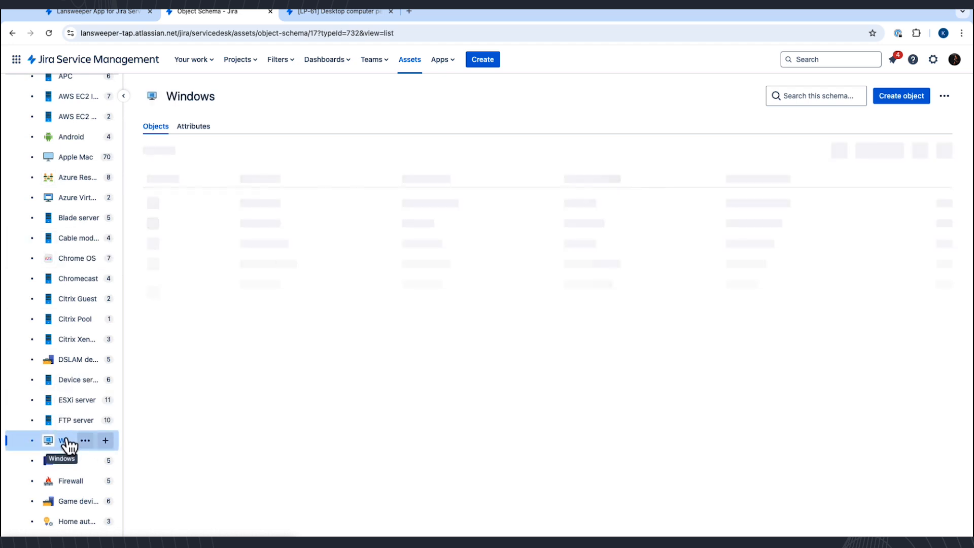
click(60, 439)
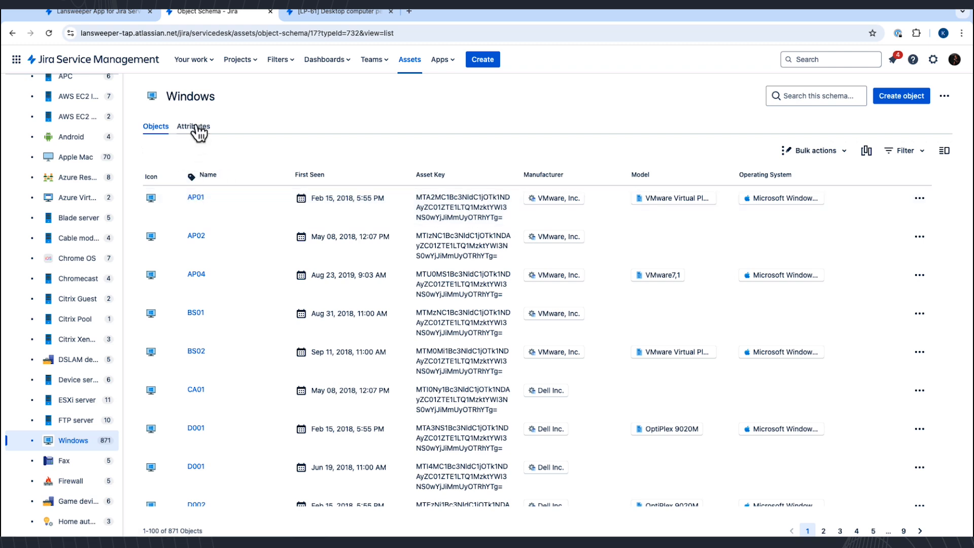
click(193, 127)
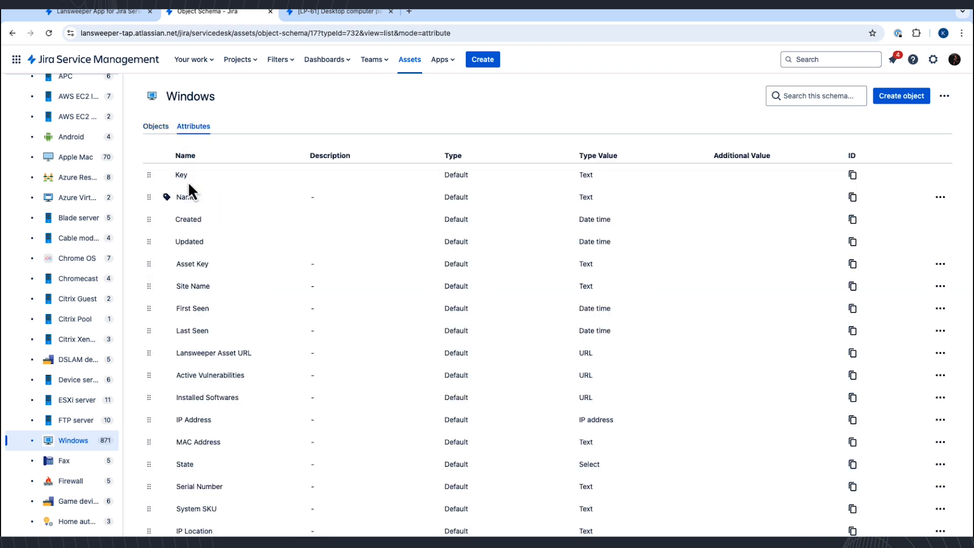
mouse_move(261, 260)
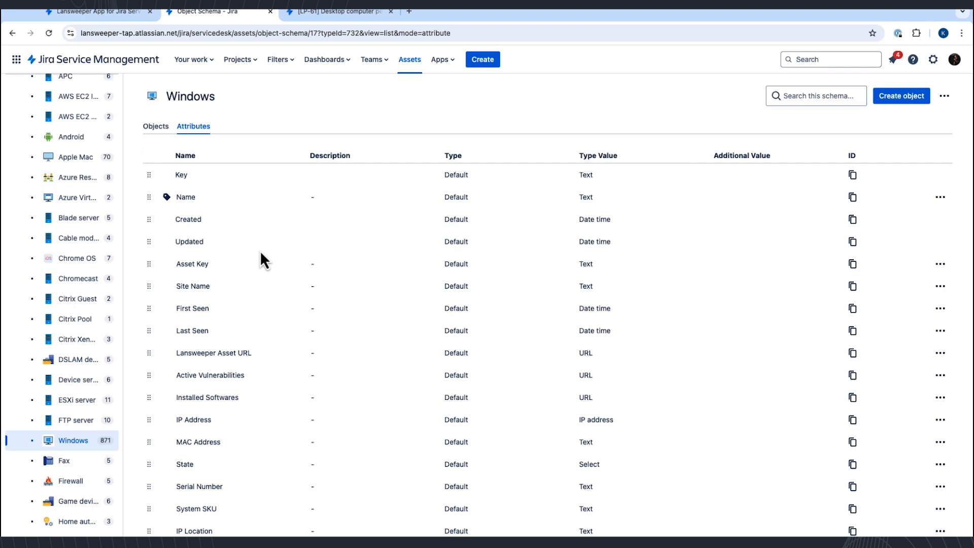
Scroll through the Windows attributes and linked object types, then return to its 871 objects.
scroll(down, 3)
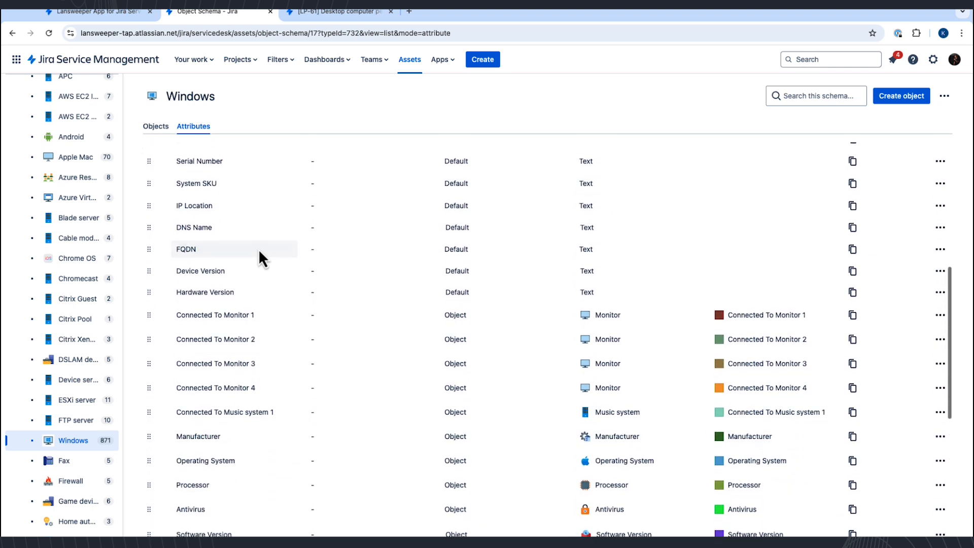
scroll(down, 3)
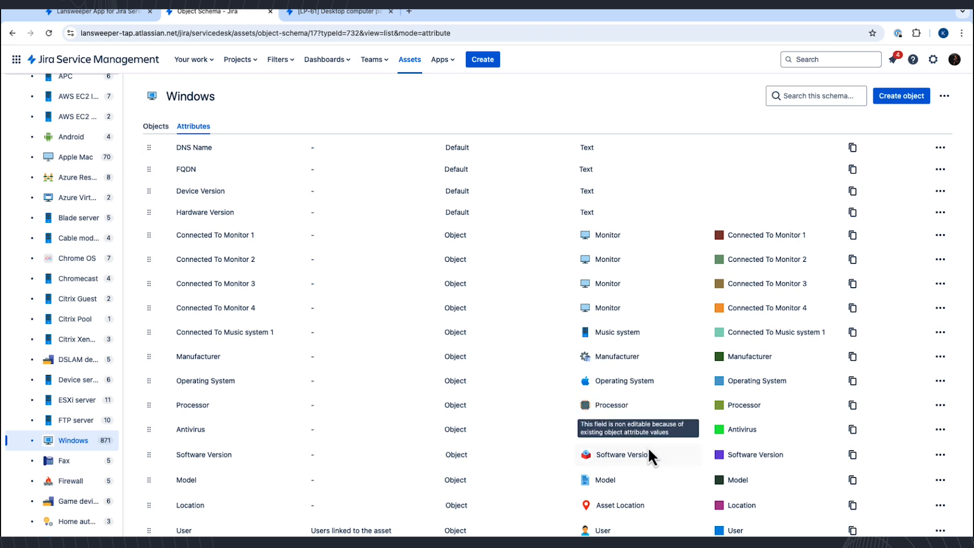
scroll(down, 3)
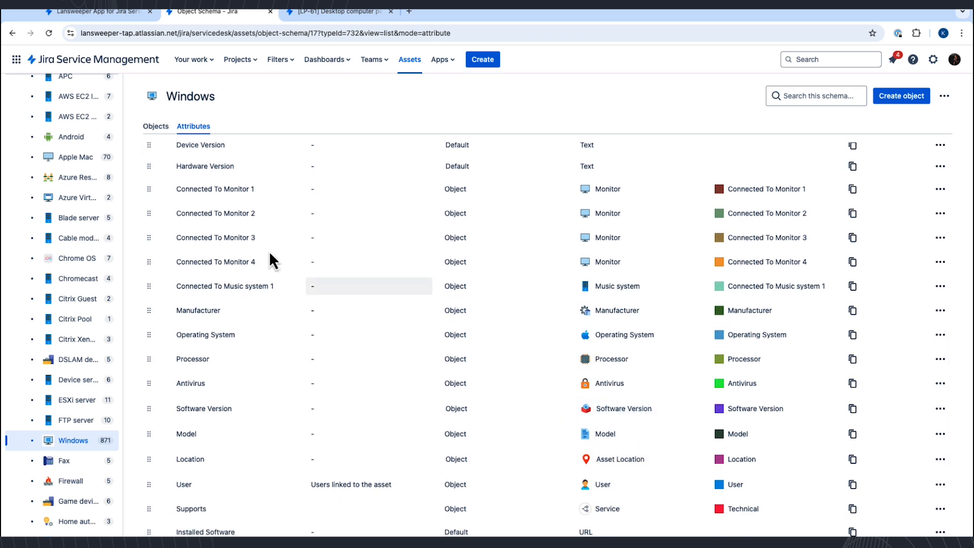
click(156, 126)
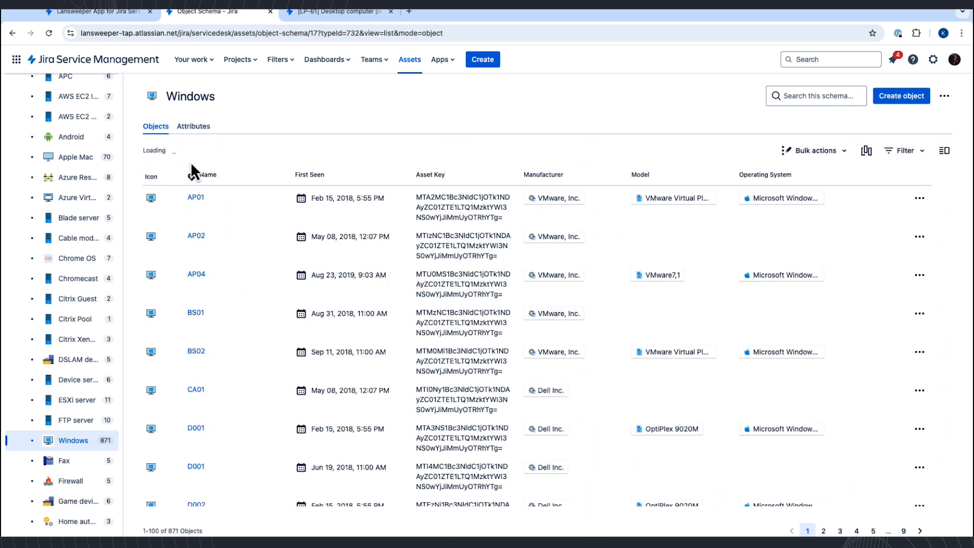
Open the AP01 Windows object showing its Lansweeper links and linked issue LP-64.
click(195, 197)
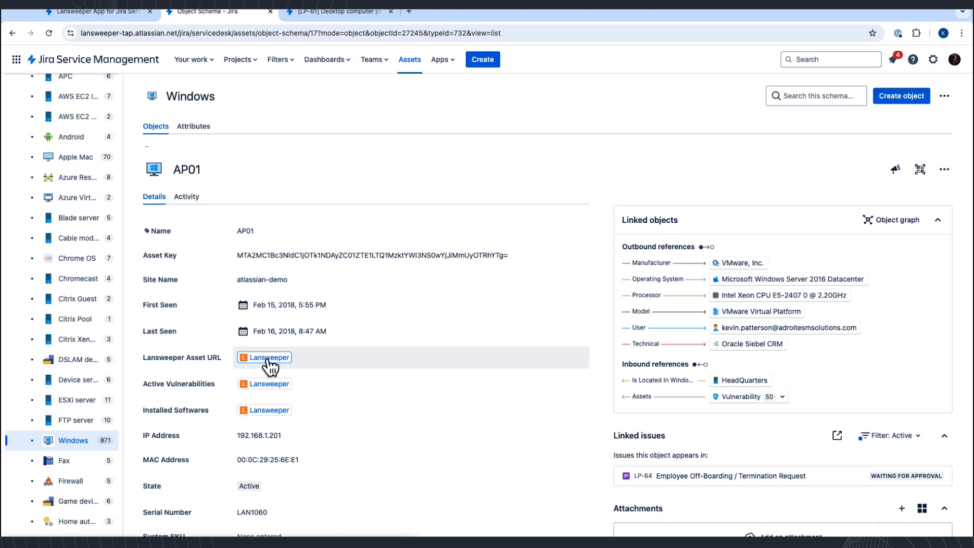
mouse_move(271, 390)
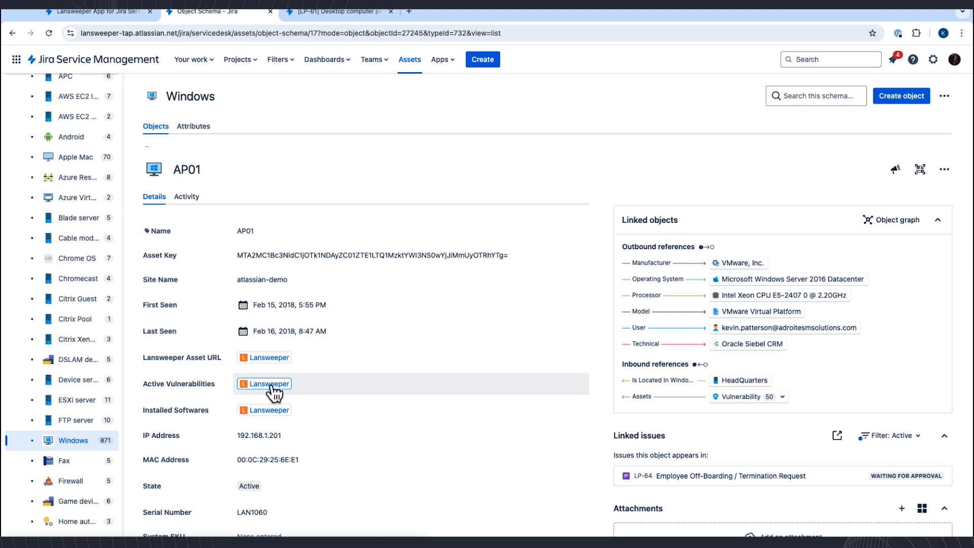
mouse_move(273, 415)
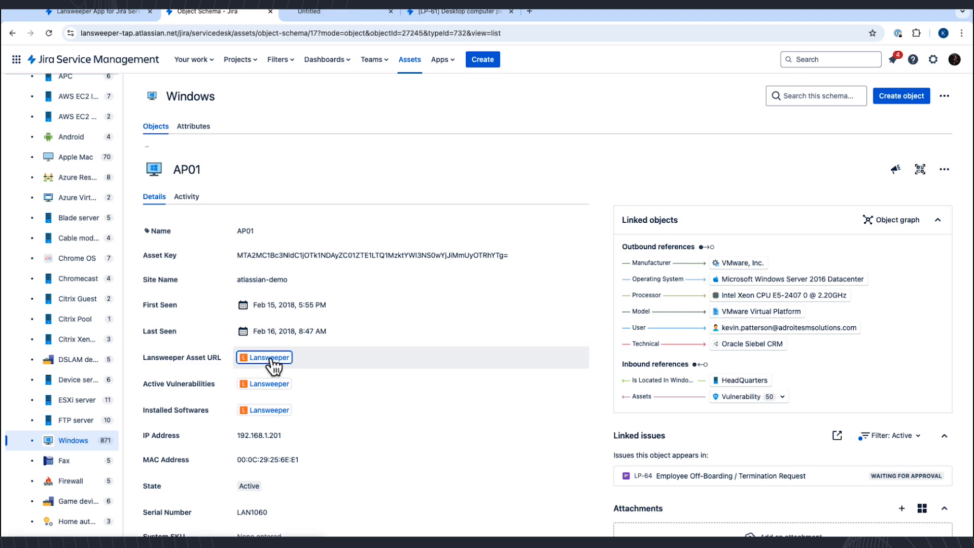
View AP01's asset summary in Lansweeper, then return to AP01's Jira object page.
click(268, 357)
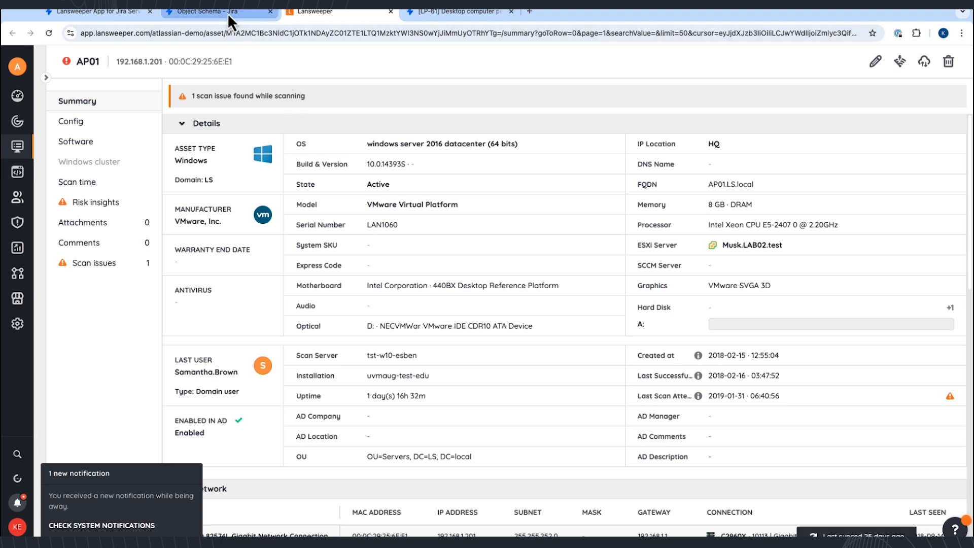
click(215, 11)
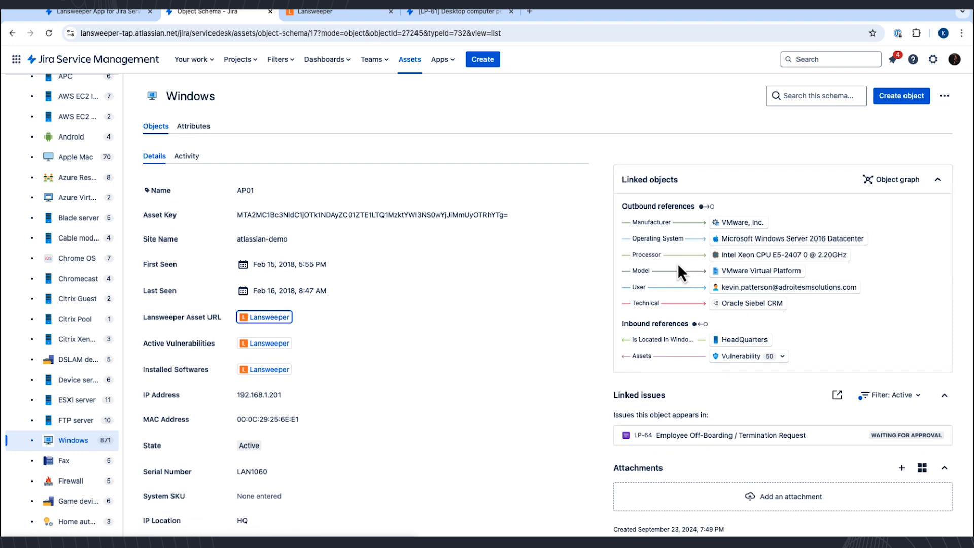
scroll(down, 3)
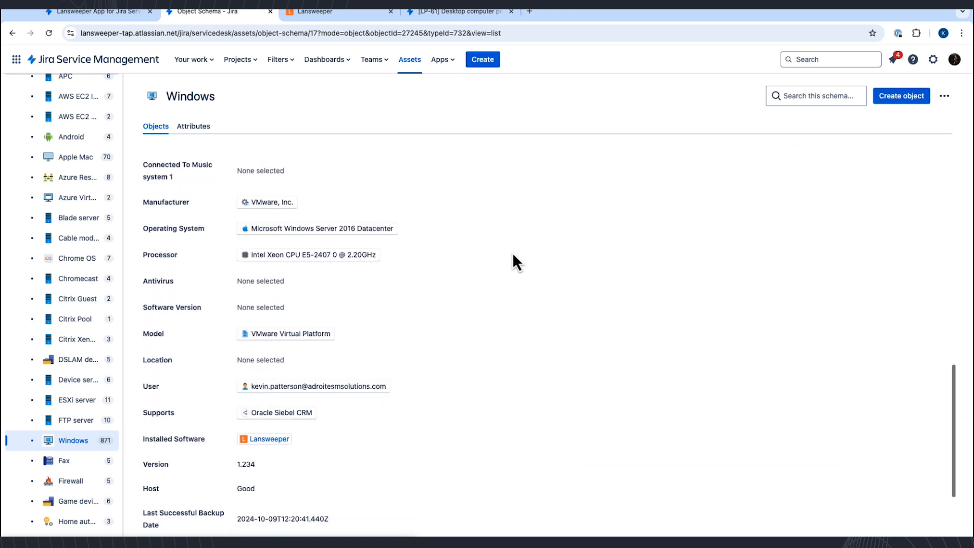
scroll(down, 3)
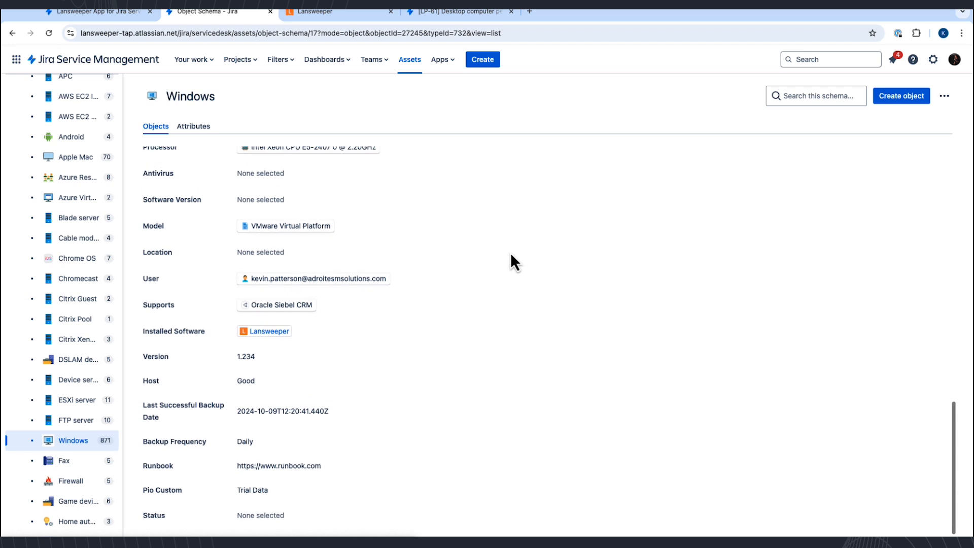
scroll(up, 3)
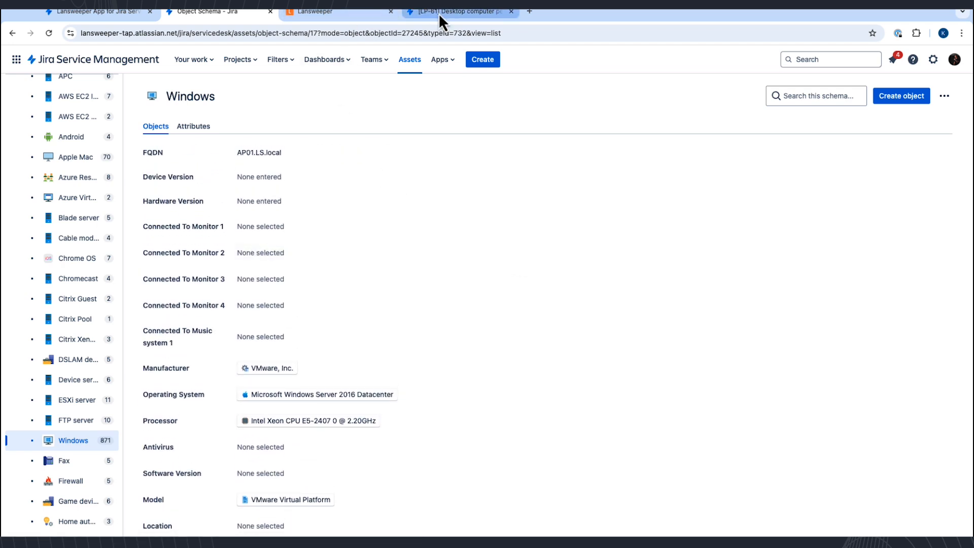
Switch to incident LP-61 and open full details and graph for the reporter's asset D001.
click(460, 12)
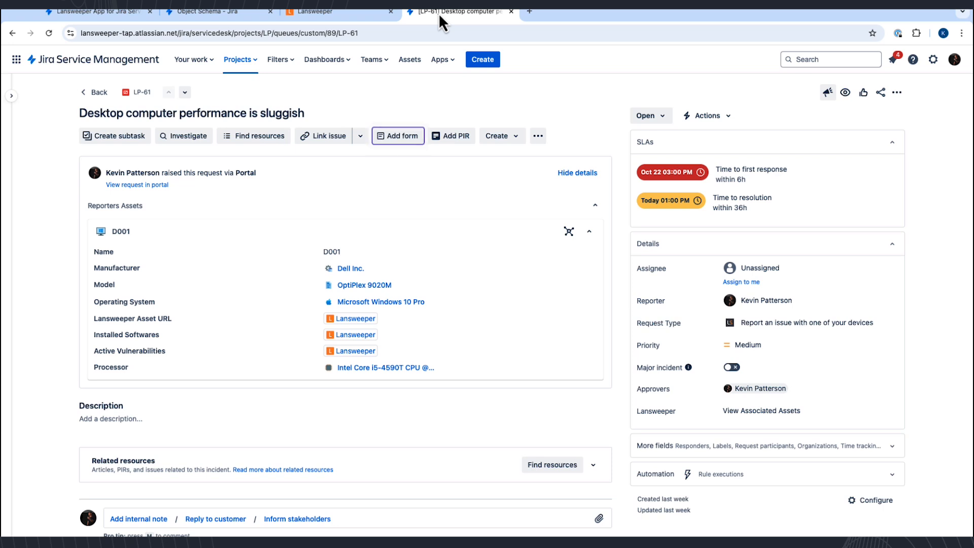
mouse_move(427, 25)
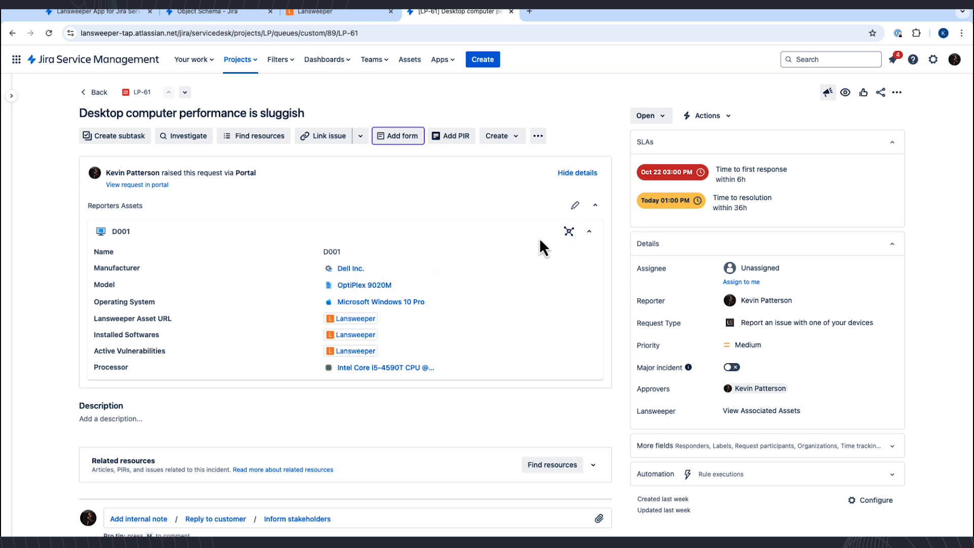
mouse_move(567, 231)
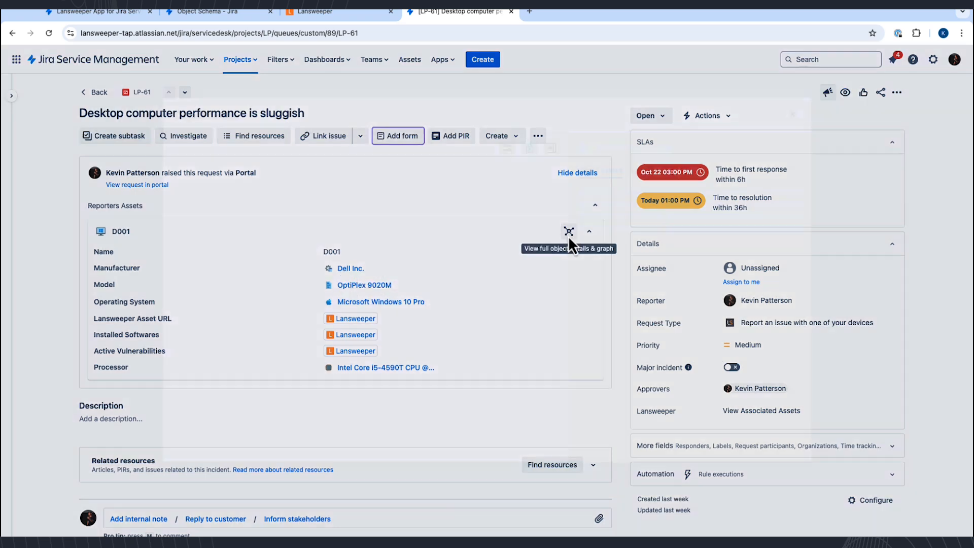
click(567, 231)
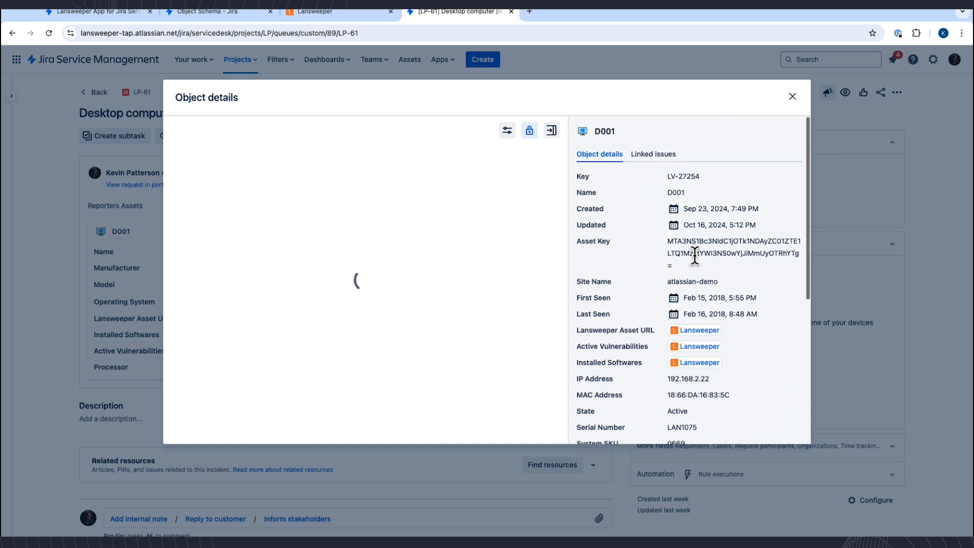
Show D001's linked issues: LP-68, LP-67, LP-64, LP-61, LP-60 and LP-52.
click(695, 330)
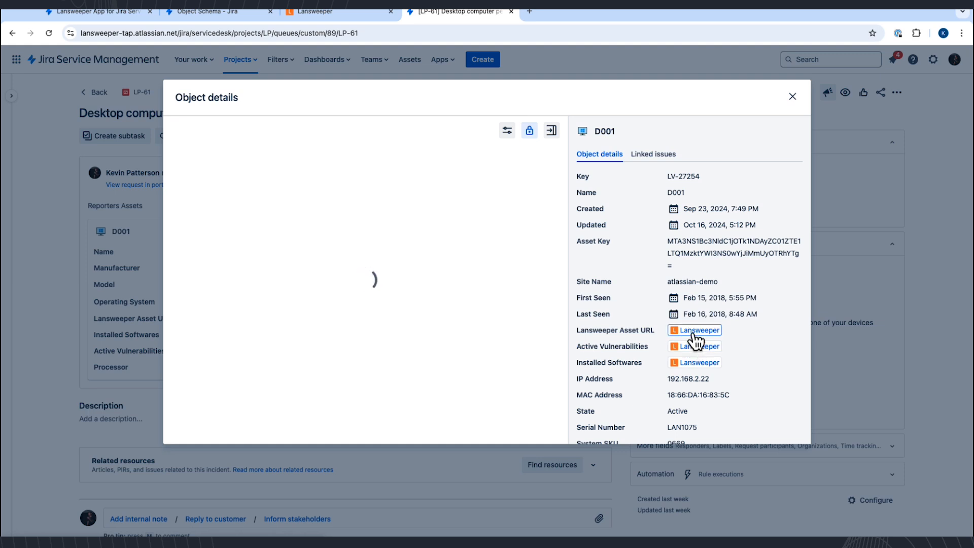
click(653, 155)
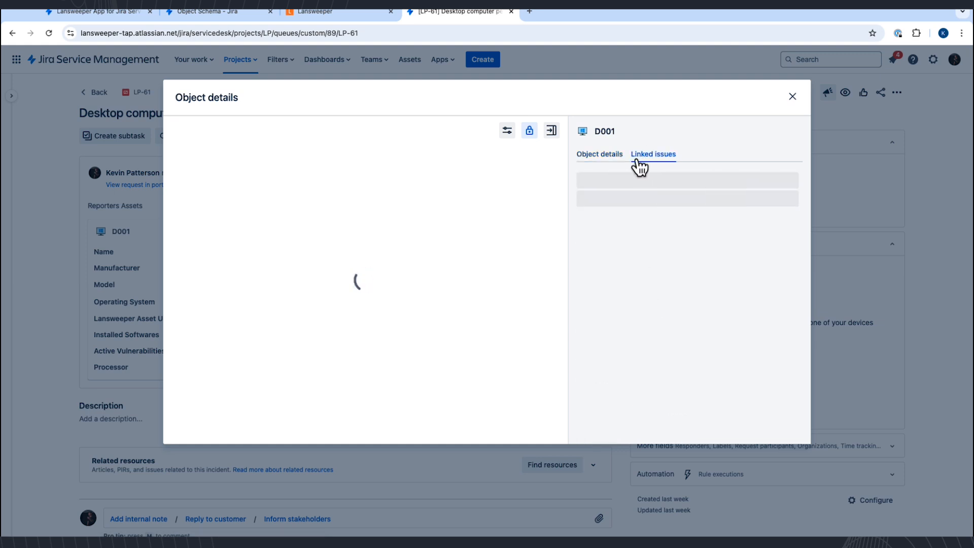
click(652, 154)
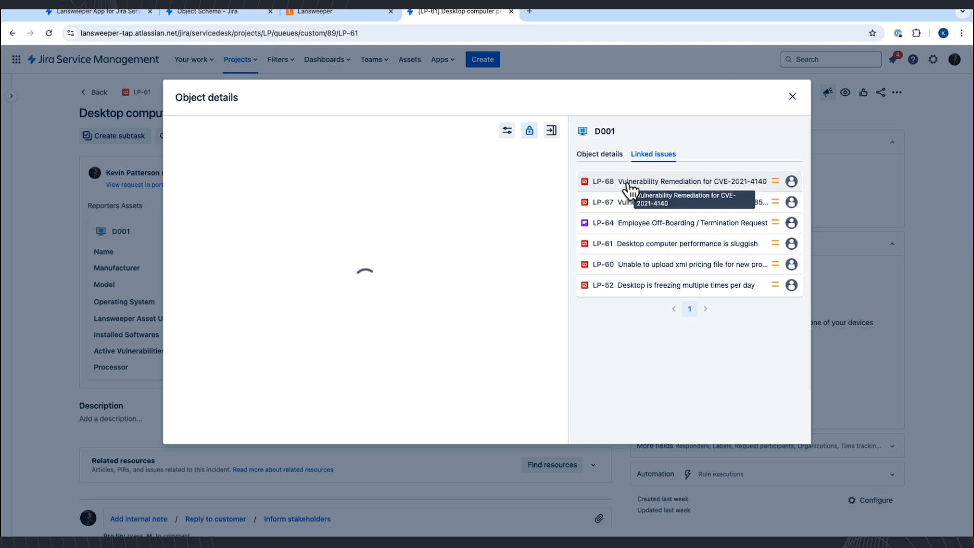